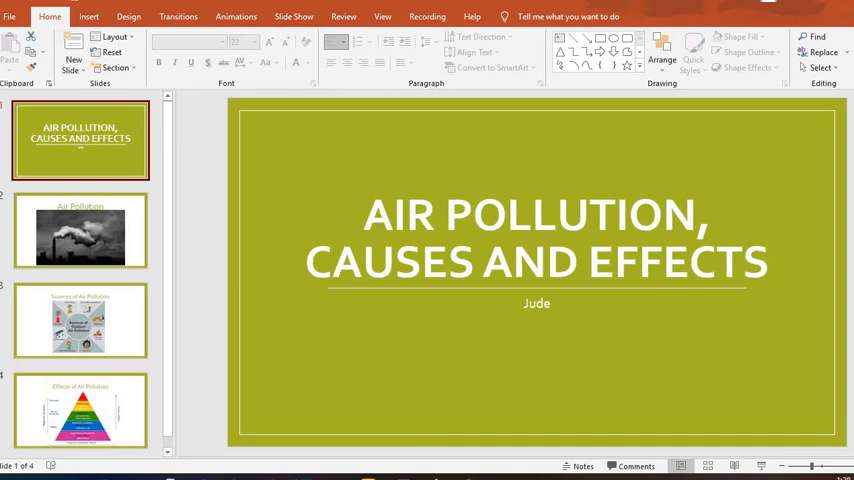
mouse_move(28, 460)
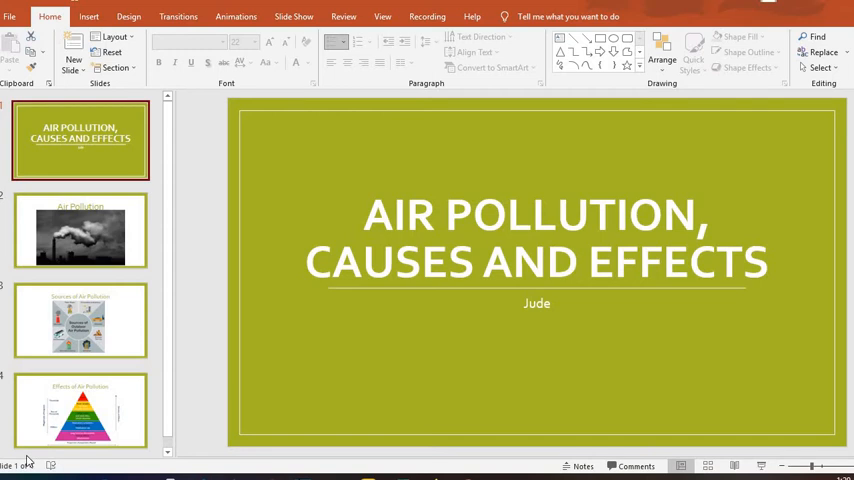
Review the Air Pollution, Sources and Effects slides in turn from the thumbnail pane.
click(80, 230)
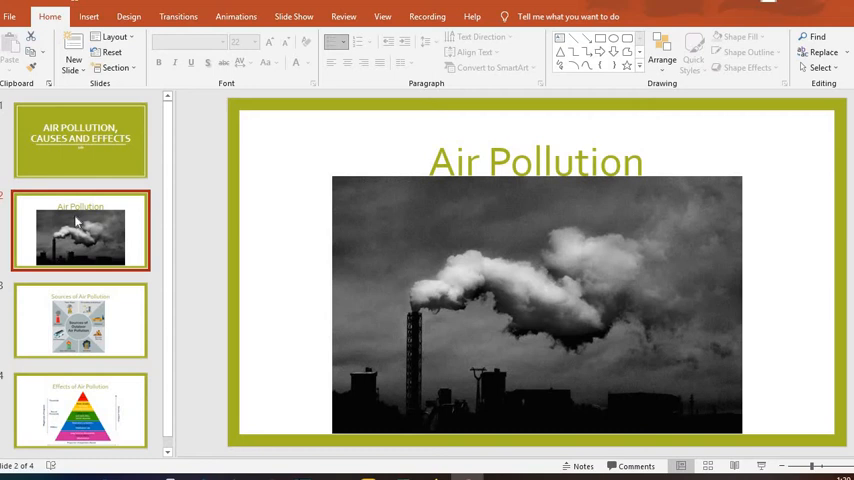
click(80, 320)
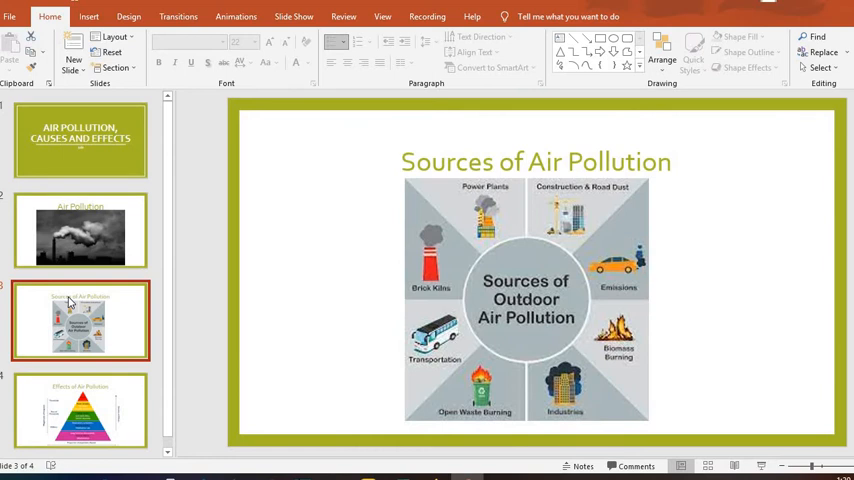
mouse_move(72, 304)
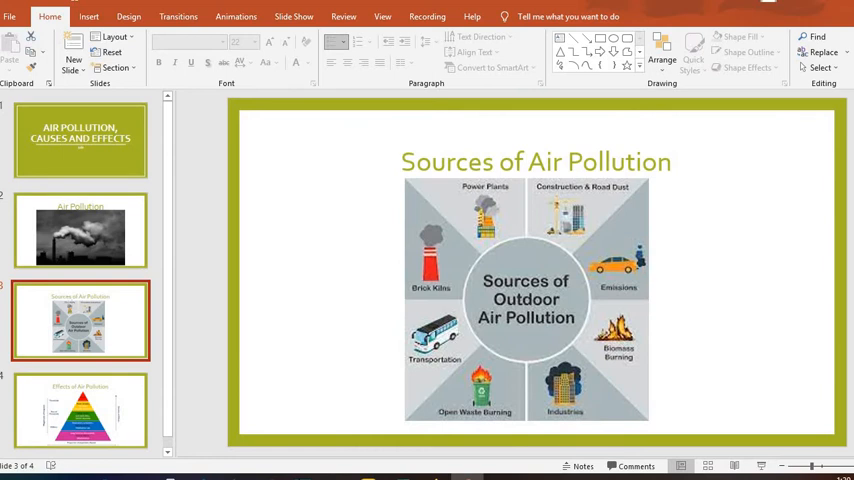
click(80, 410)
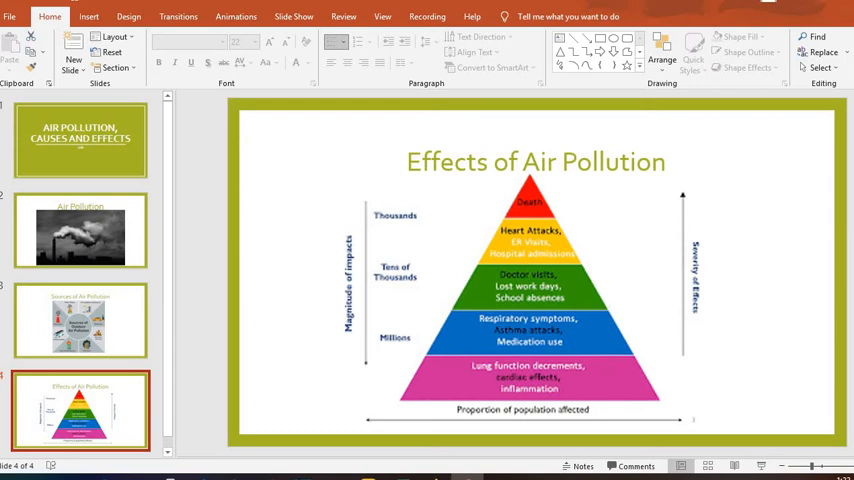
mouse_move(136, 418)
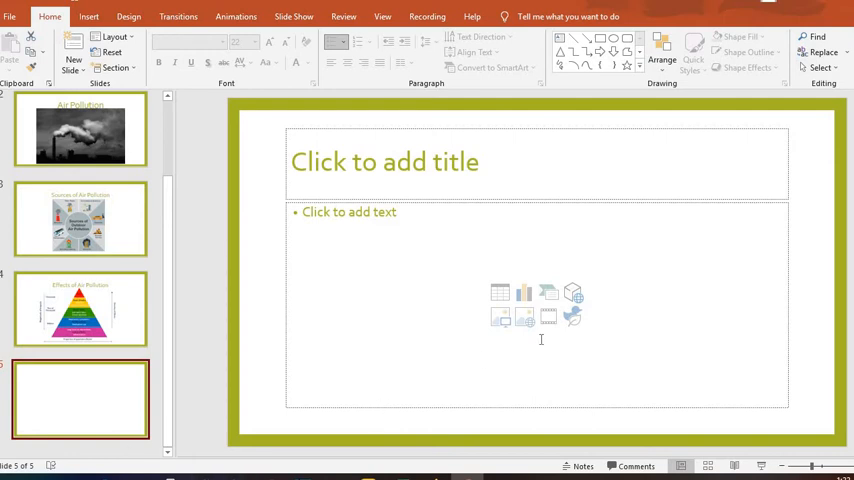
mouse_move(548, 316)
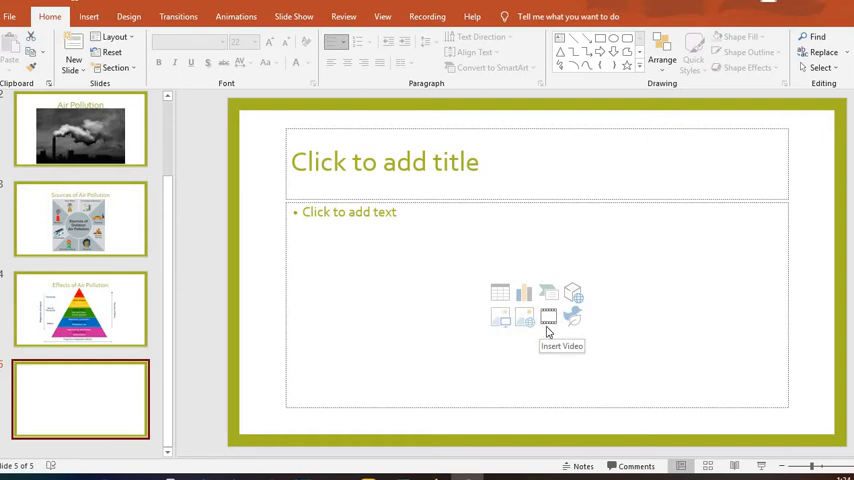
mouse_move(548, 330)
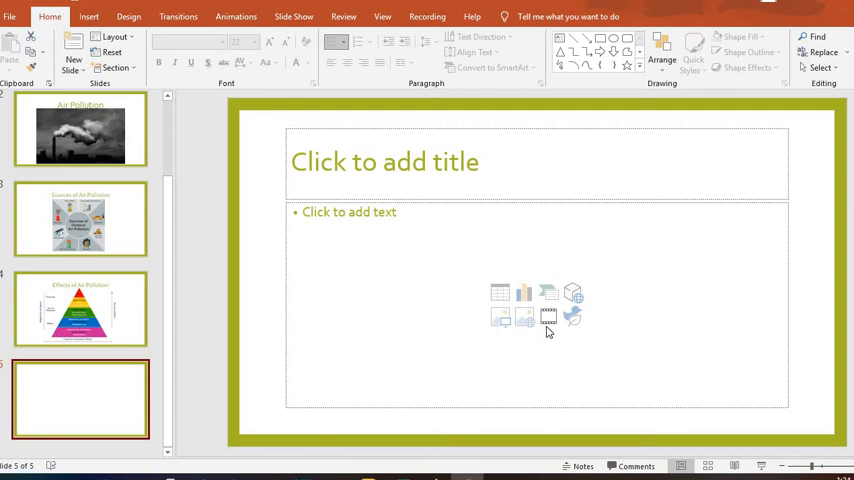
Start inserting a video on the new slide and choose the 'video' file from the air polution folder.
click(572, 318)
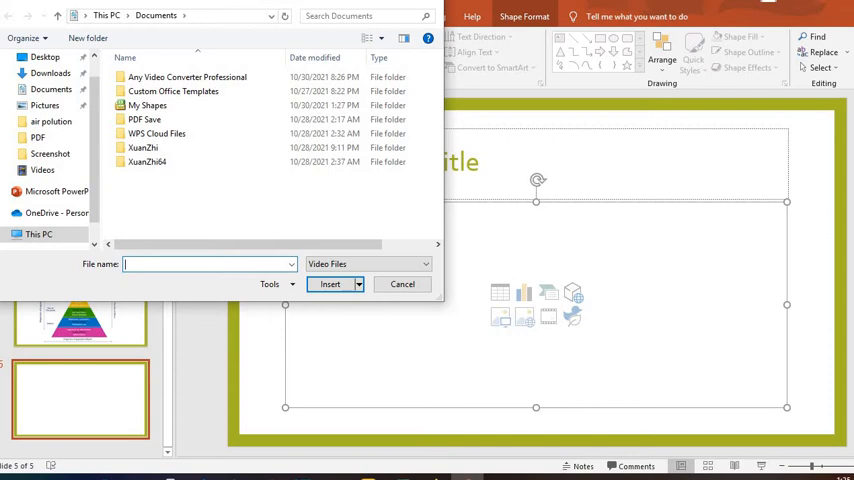
mouse_move(552, 320)
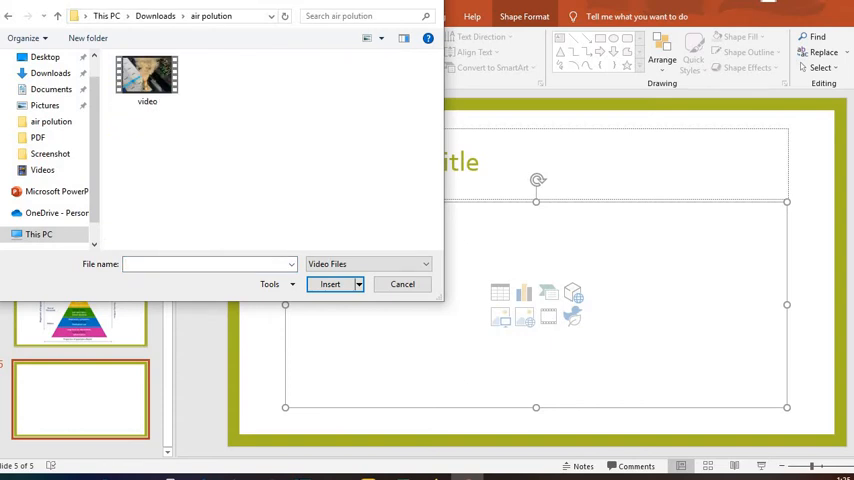
click(148, 80)
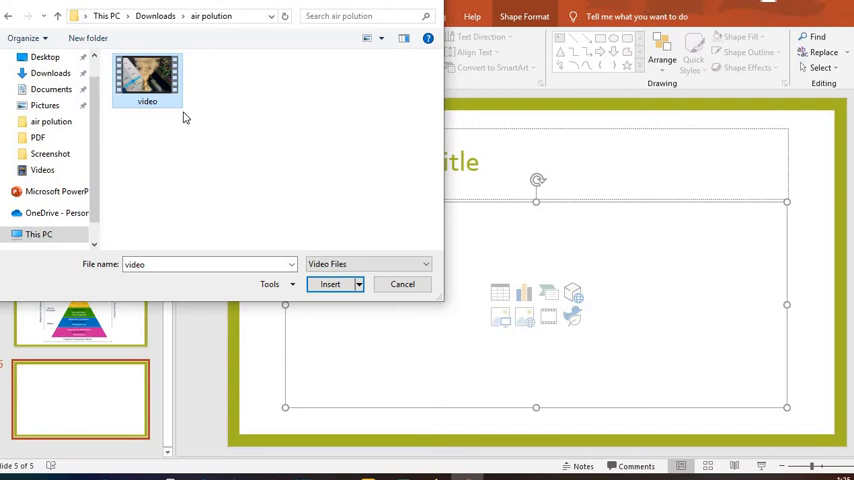
Insert the factory-smoke video onto slide 5 and preview it briefly with Play/Pause.
click(330, 284)
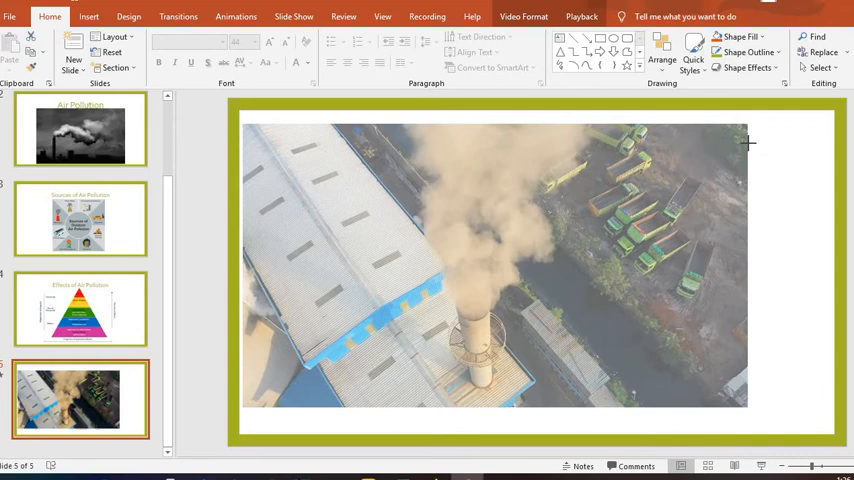
click(500, 264)
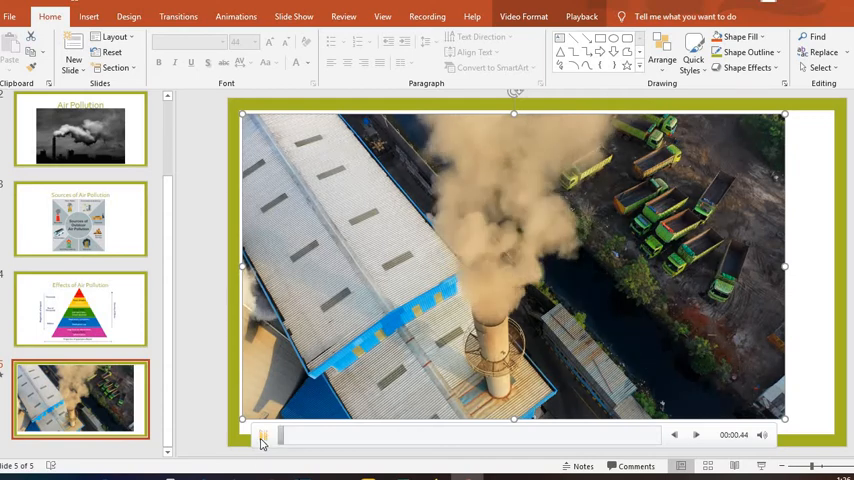
click(262, 436)
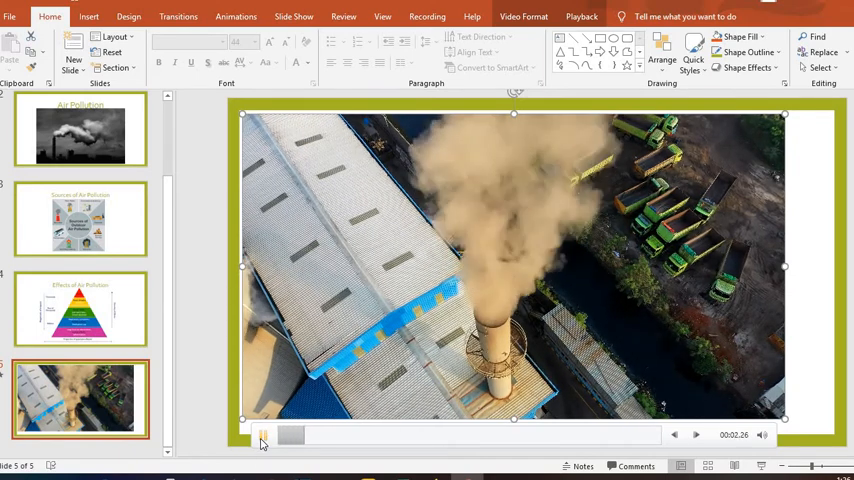
click(264, 436)
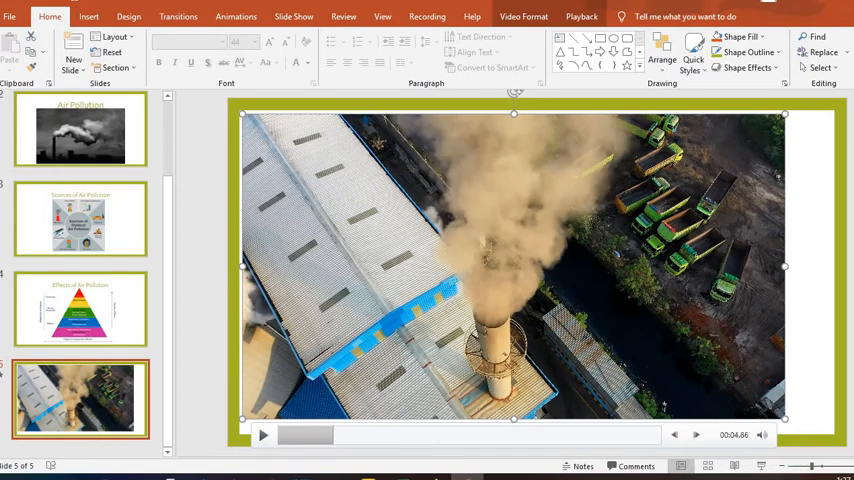
click(762, 434)
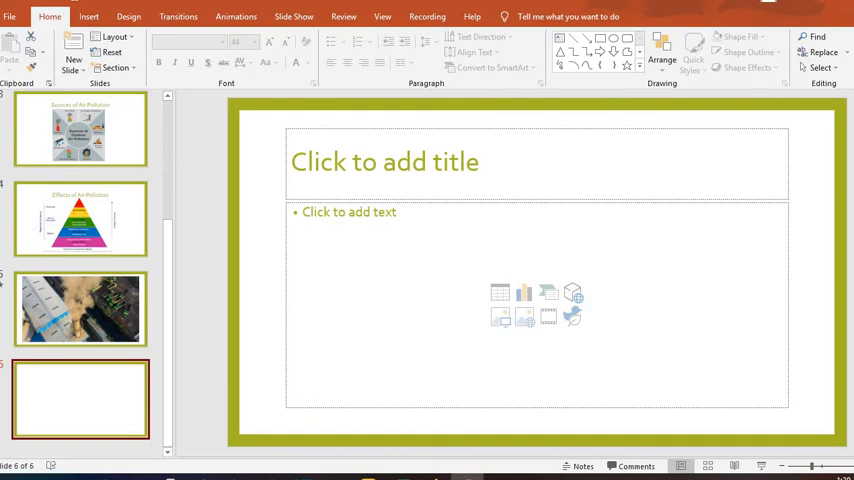
mouse_move(154, 450)
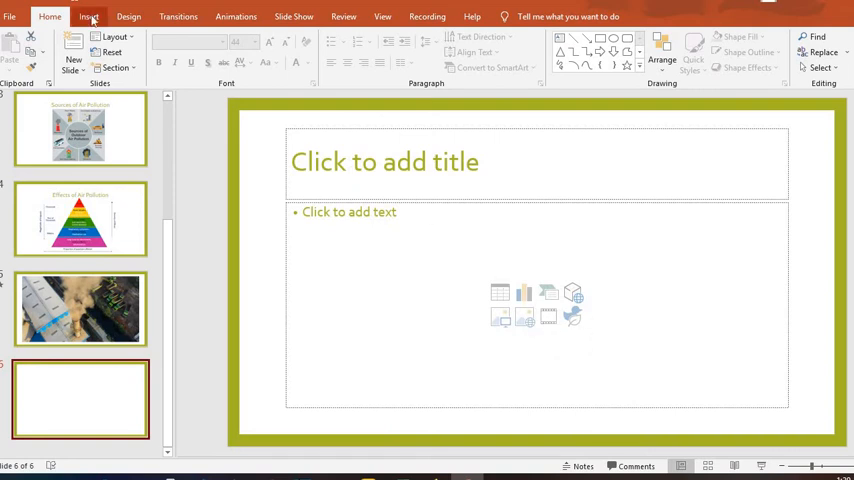
Show the Insert ribbon's video choices for the blank sixth slide.
click(88, 16)
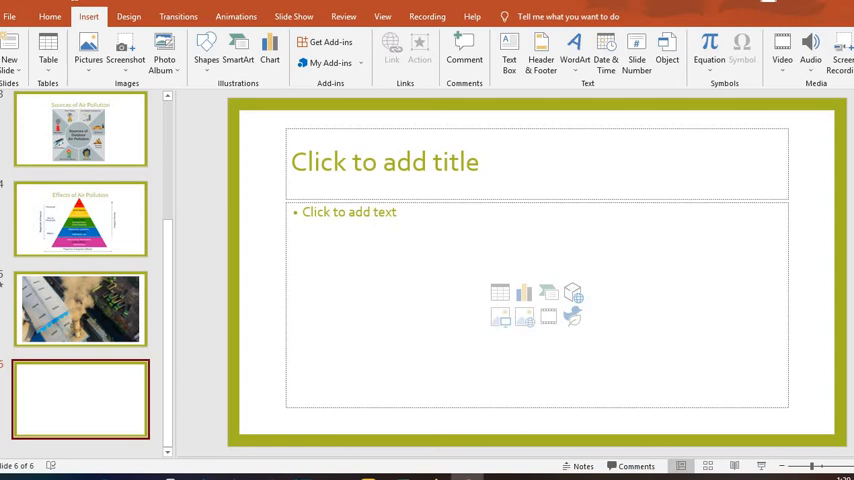
click(782, 50)
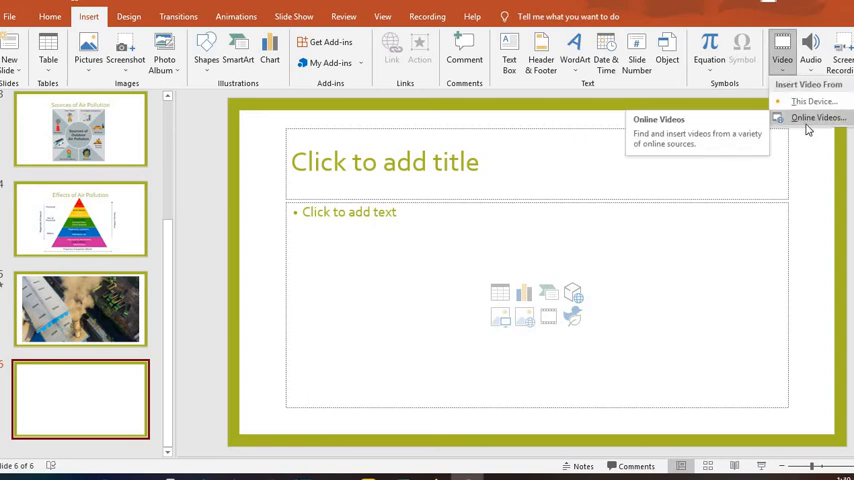
click(818, 116)
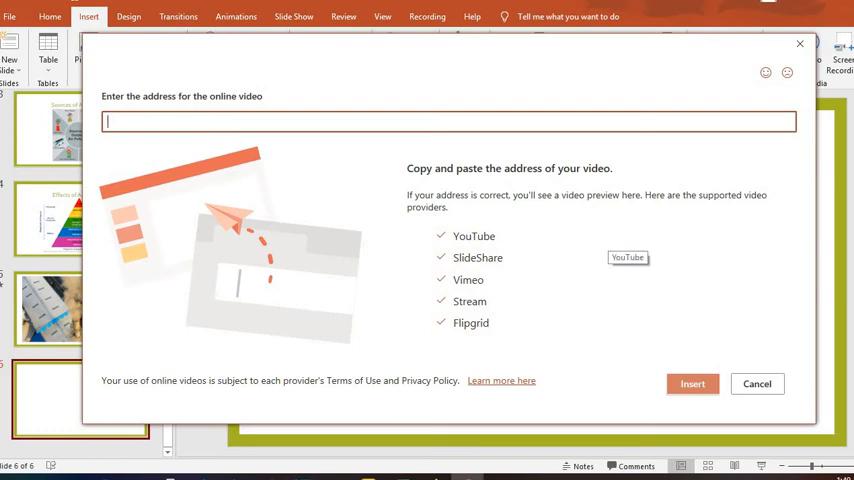
mouse_move(476, 256)
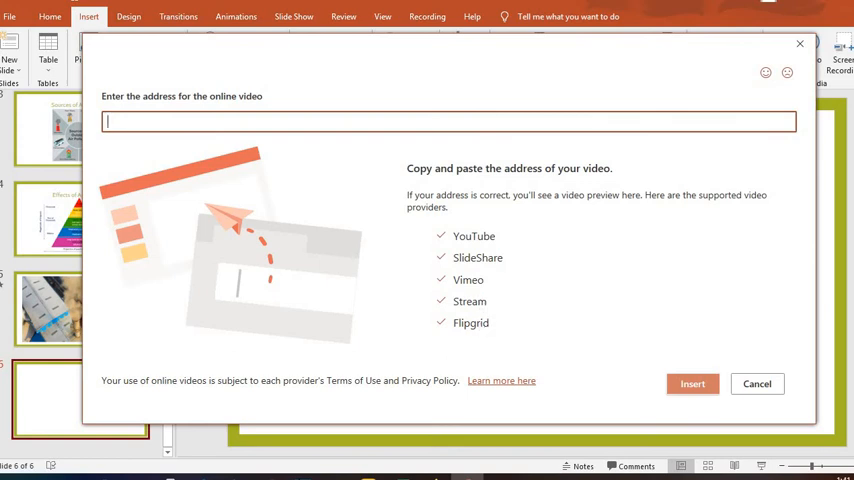
click(692, 384)
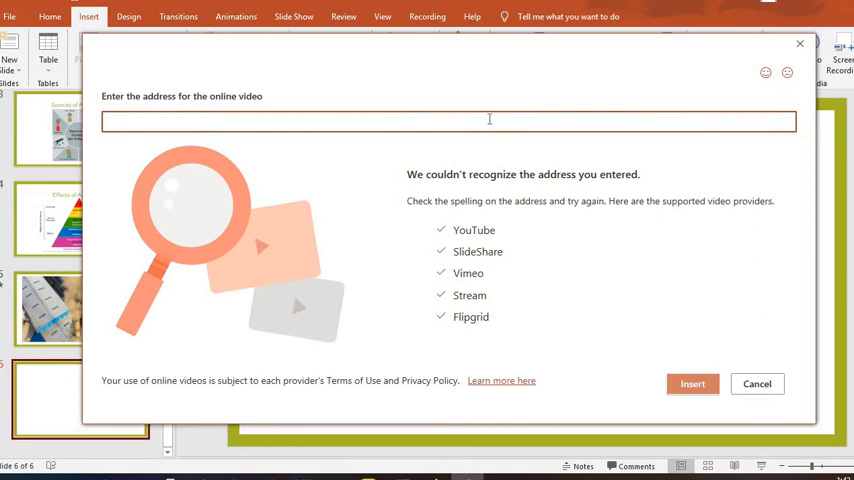
text(https://www.youtube.com/watch?v=TXSK7Qvmlps)
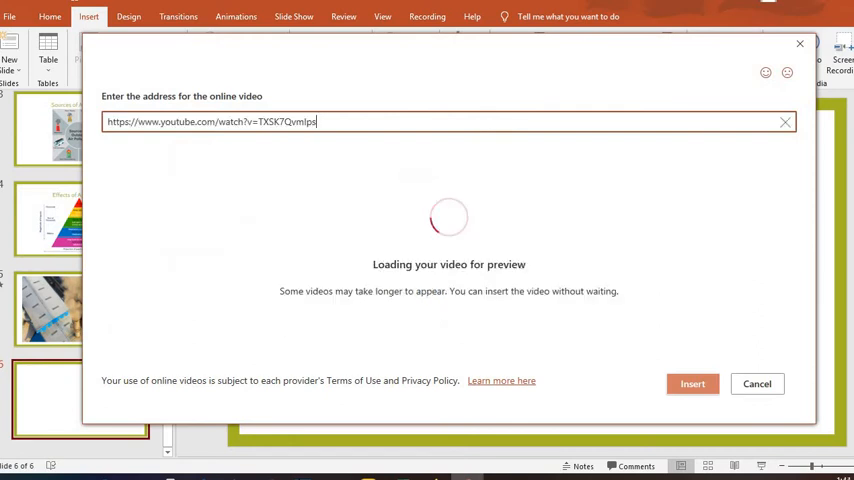
mouse_move(488, 118)
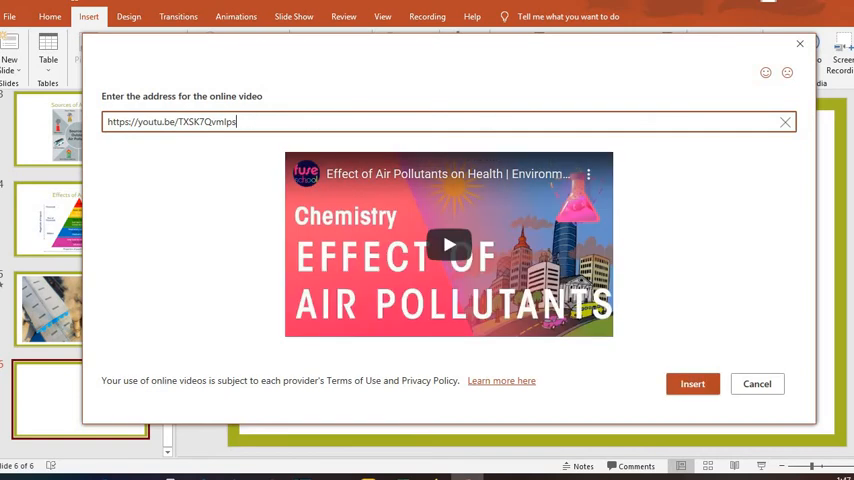
mouse_move(516, 236)
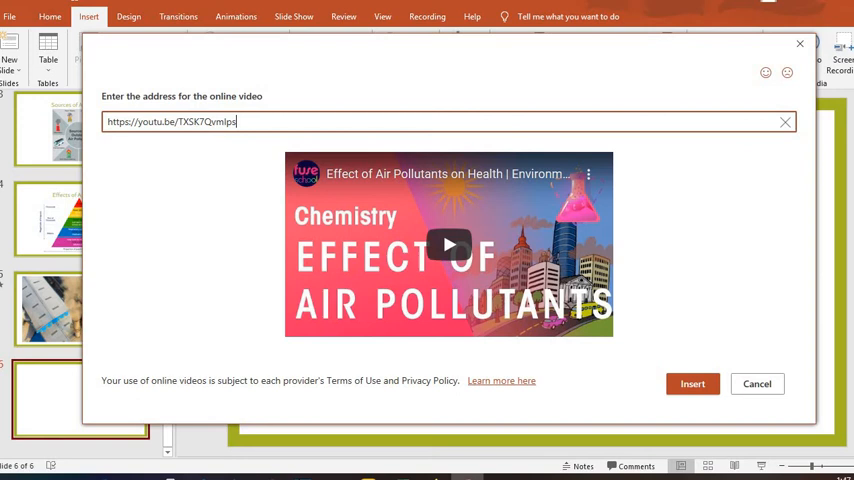
mouse_move(516, 236)
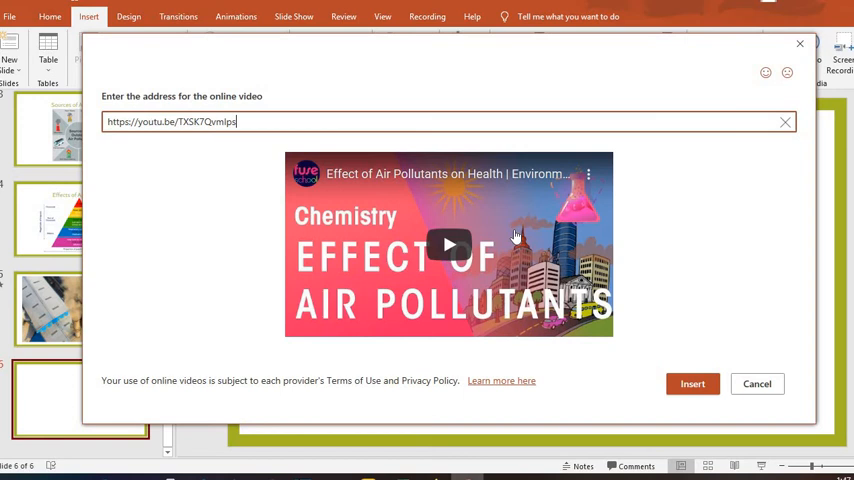
mouse_move(692, 384)
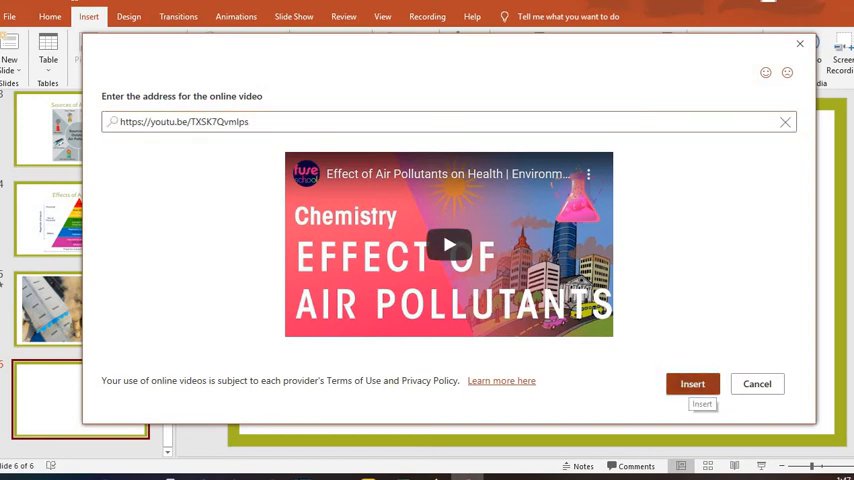
click(756, 384)
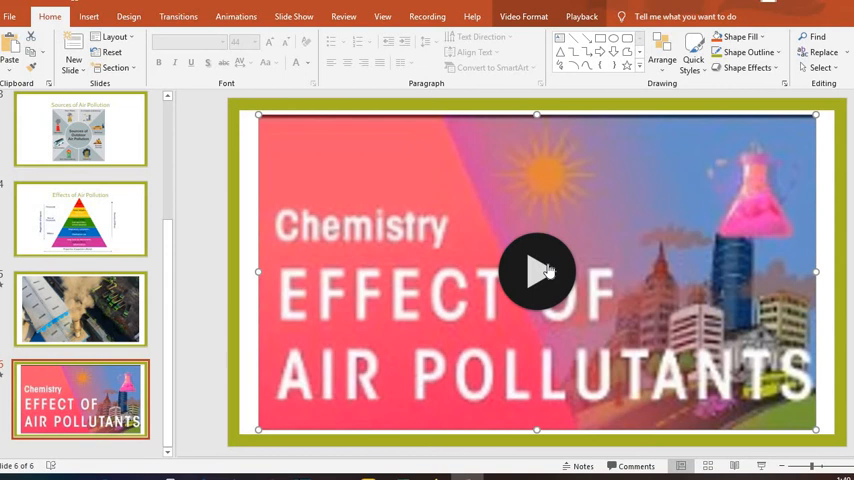
click(80, 308)
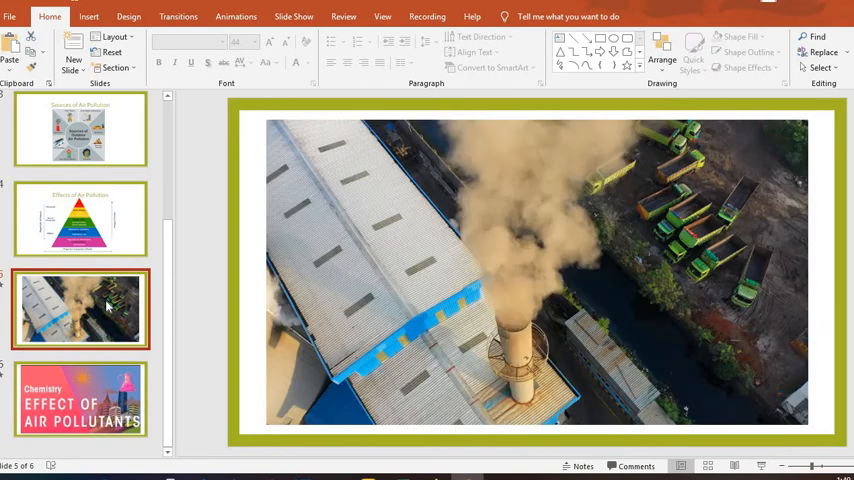
click(80, 400)
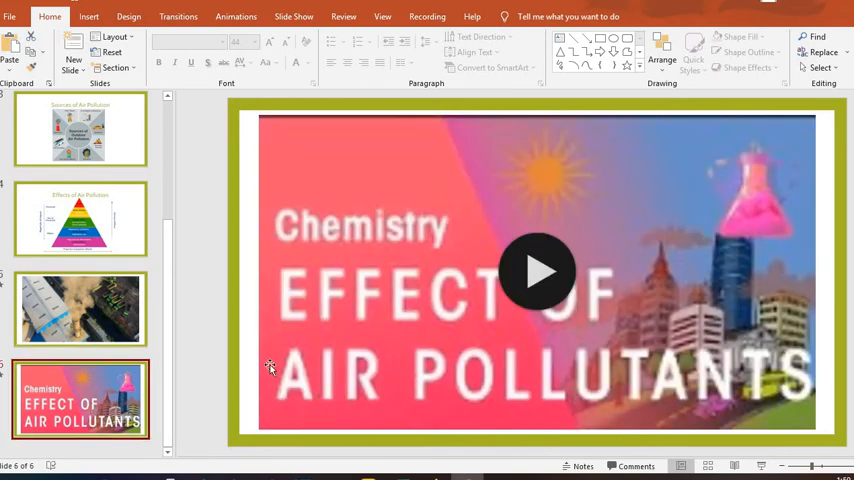
Preview the YouTube video on slide 6 and show its playback settings.
click(538, 272)
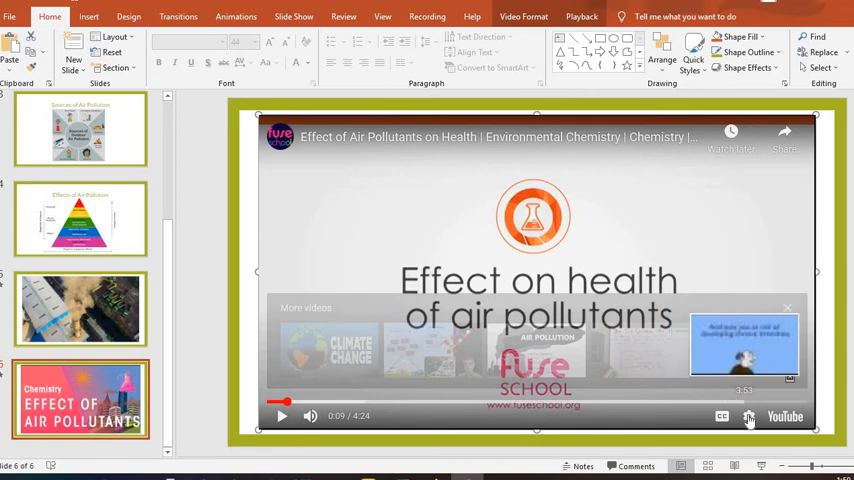
click(748, 416)
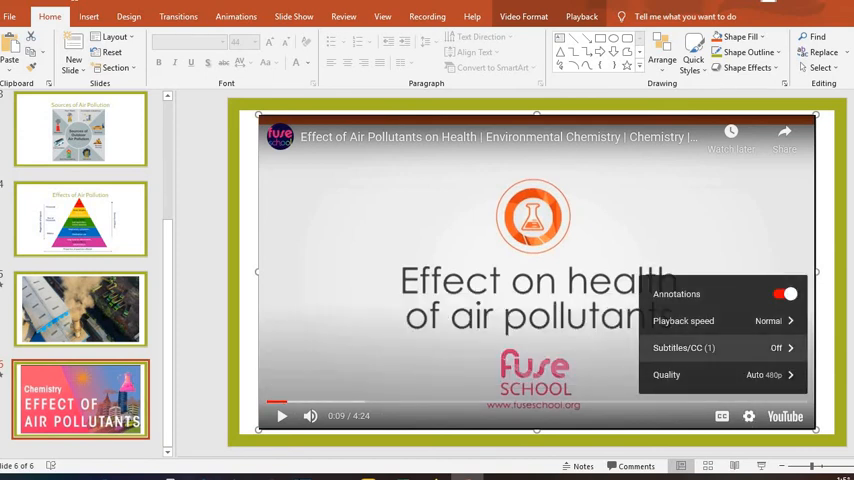
mouse_move(704, 308)
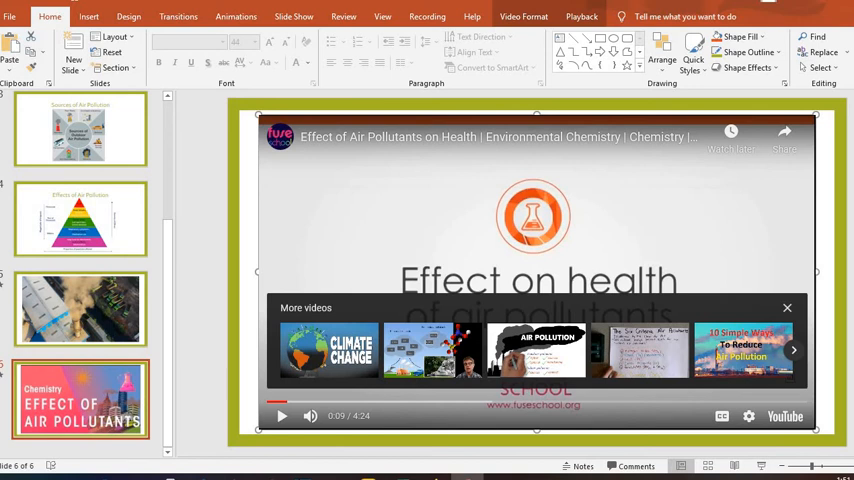
mouse_move(204, 388)
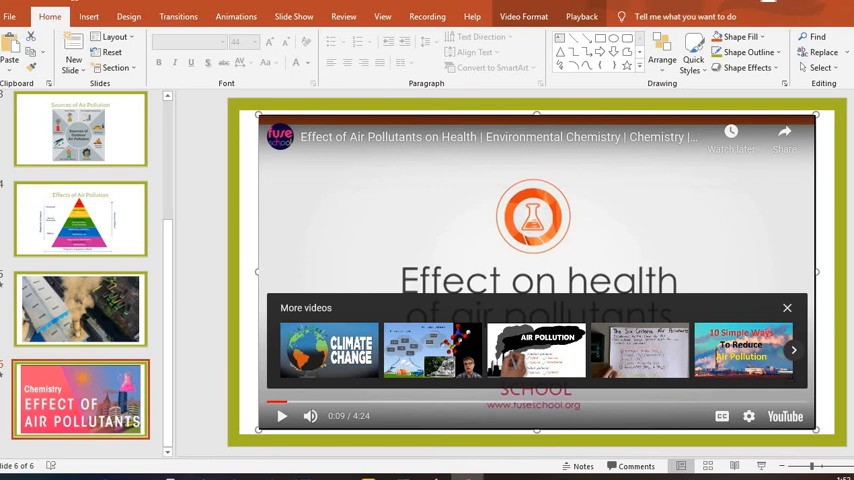
mouse_move(208, 388)
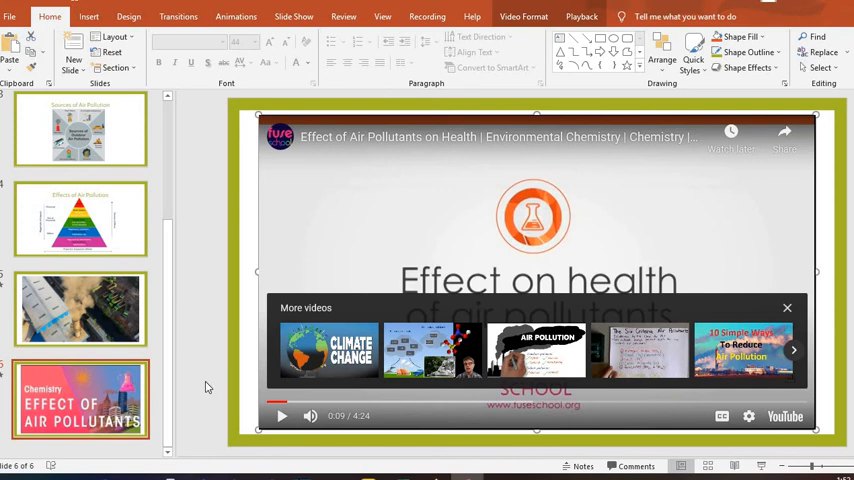
mouse_move(196, 424)
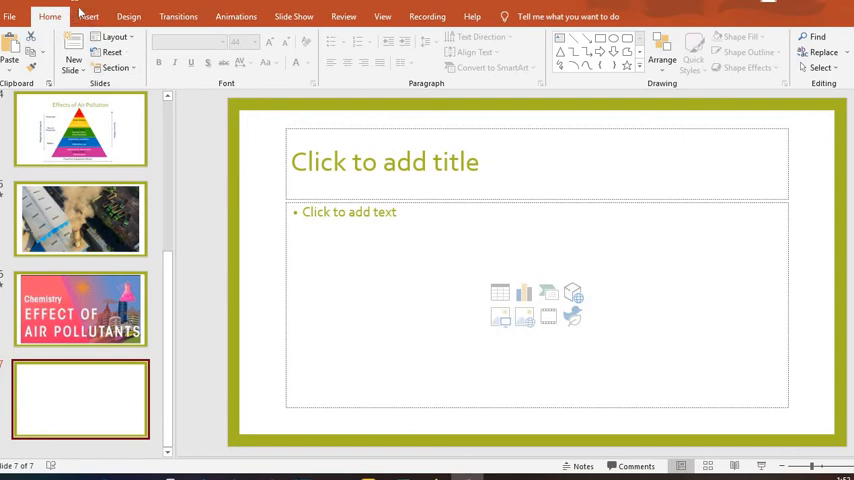
click(88, 16)
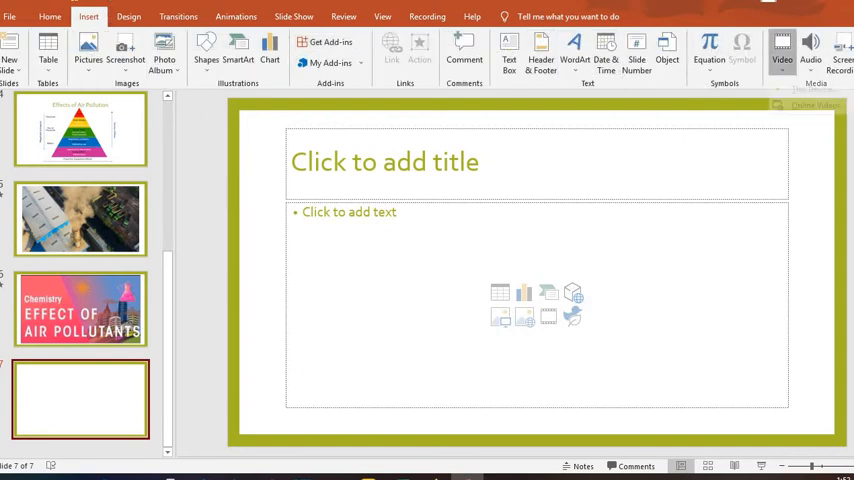
click(782, 50)
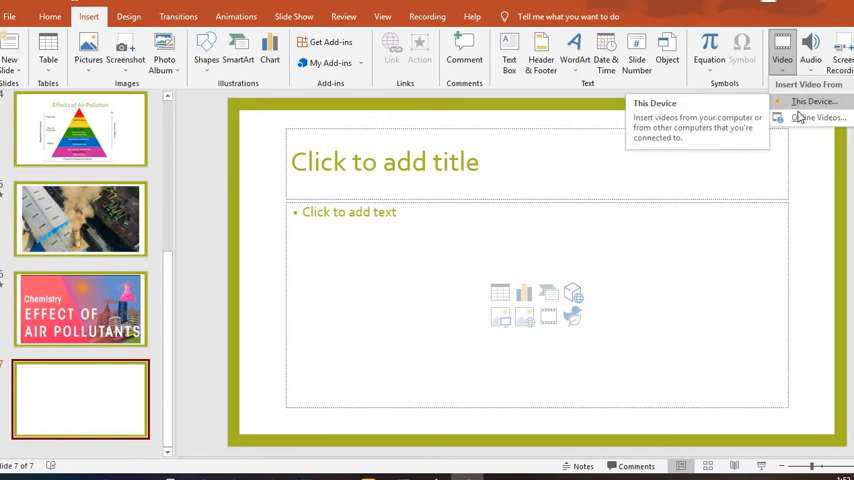
mouse_move(818, 116)
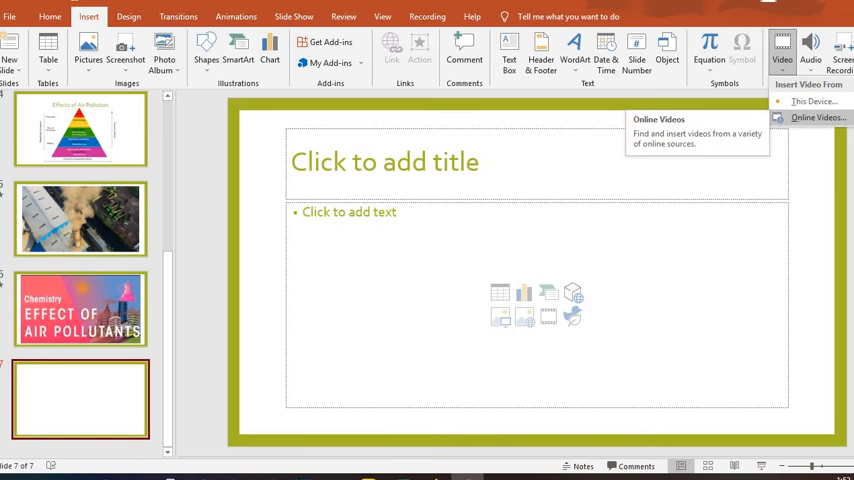
mouse_move(682, 276)
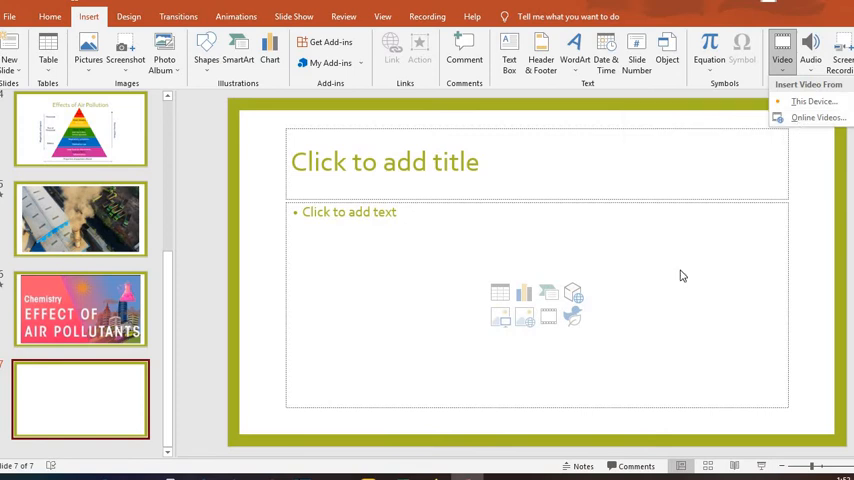
mouse_move(140, 400)
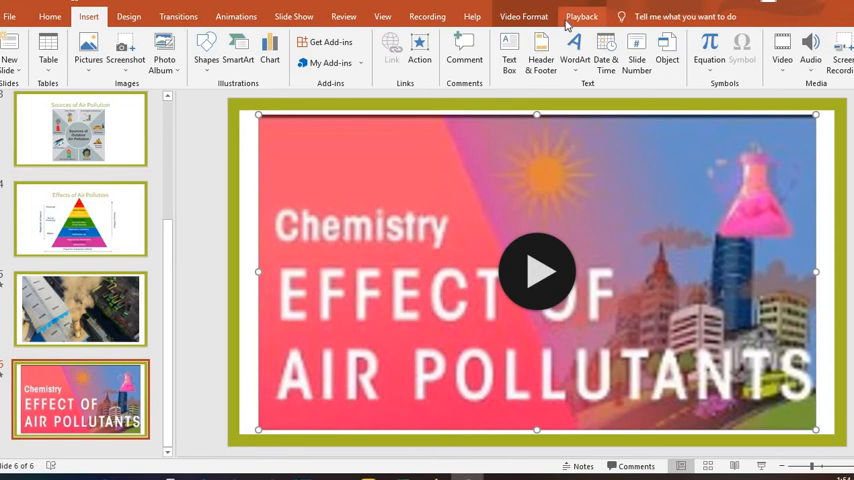
mouse_move(568, 24)
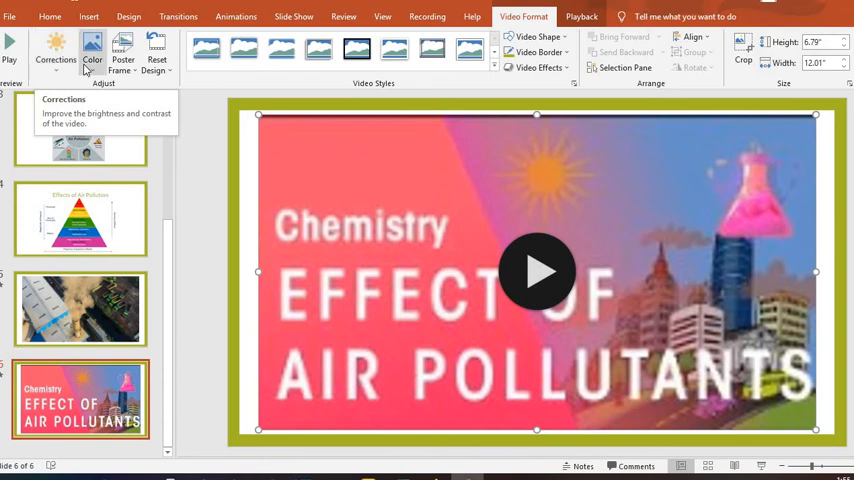
mouse_move(124, 50)
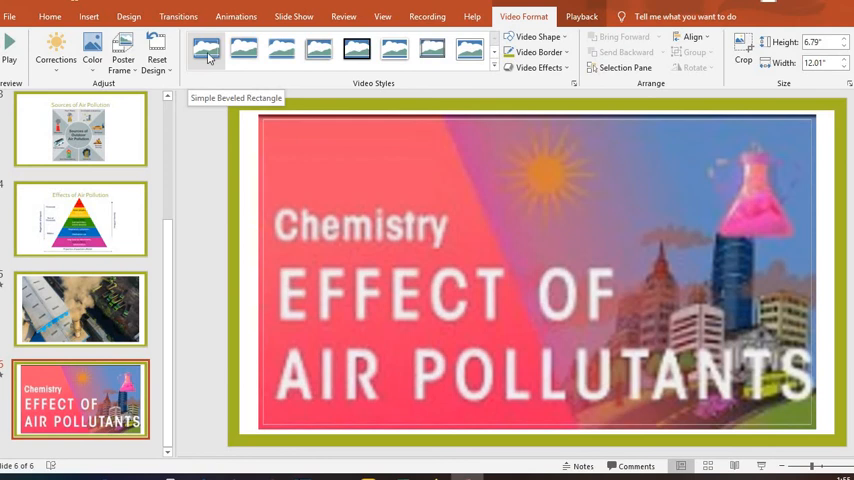
mouse_move(208, 58)
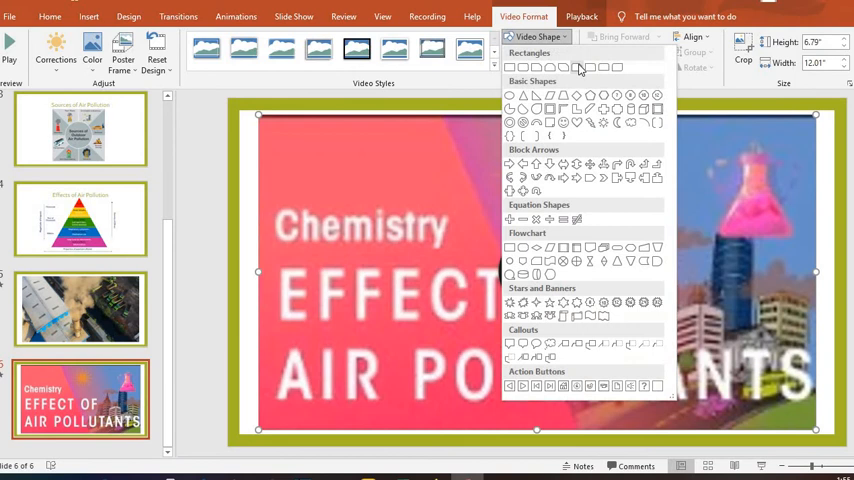
mouse_move(604, 68)
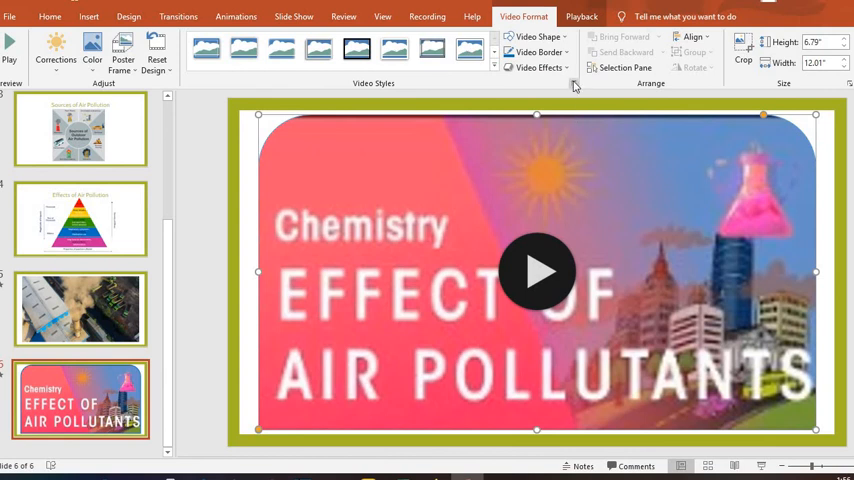
mouse_move(540, 68)
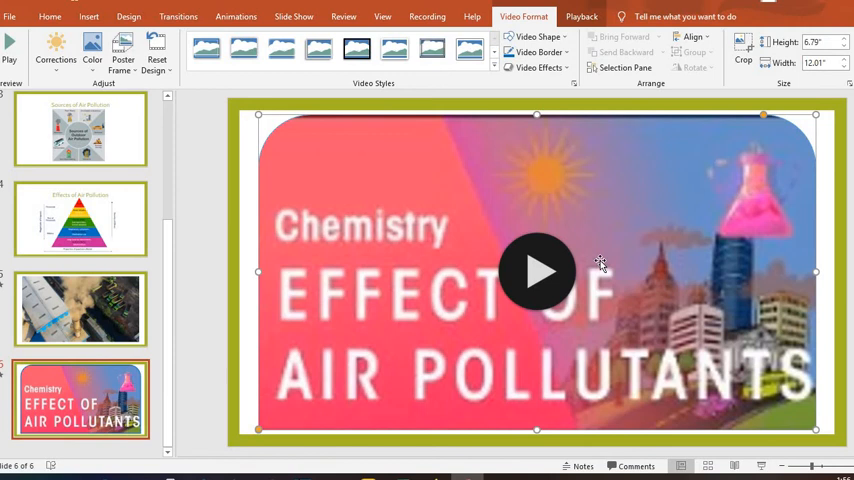
mouse_move(500, 116)
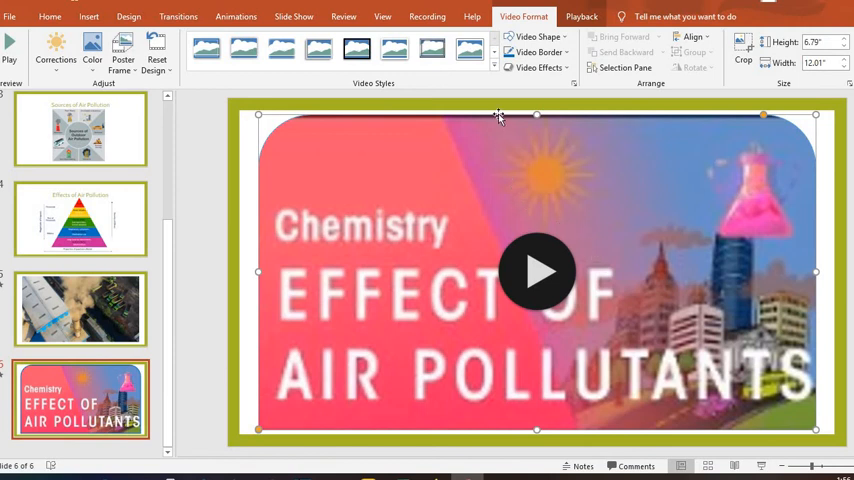
mouse_move(466, 242)
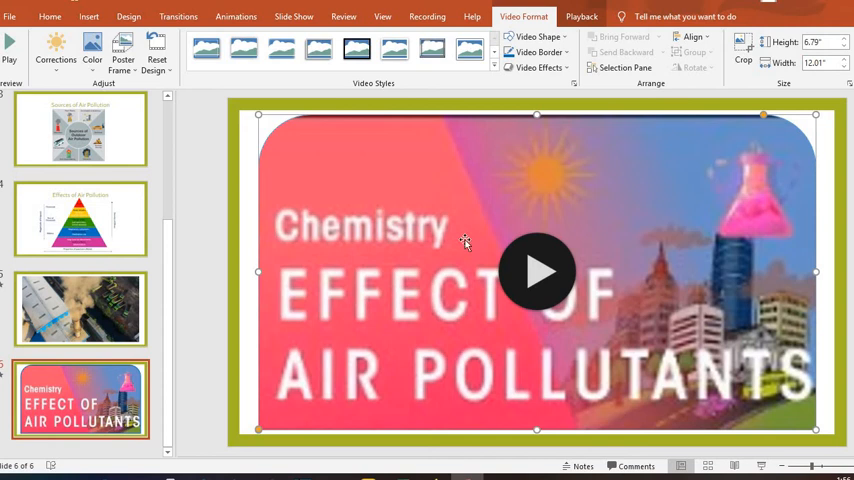
Show the Playback ribbon options for the rounded YouTube video.
click(580, 16)
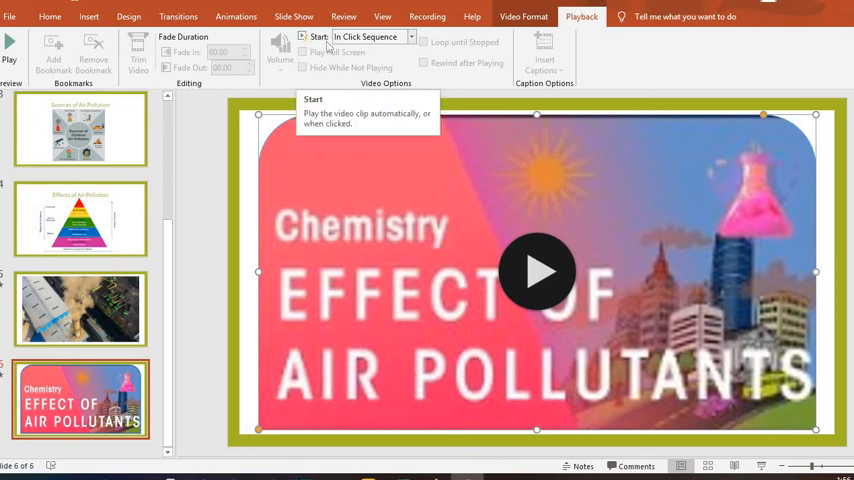
mouse_move(536, 148)
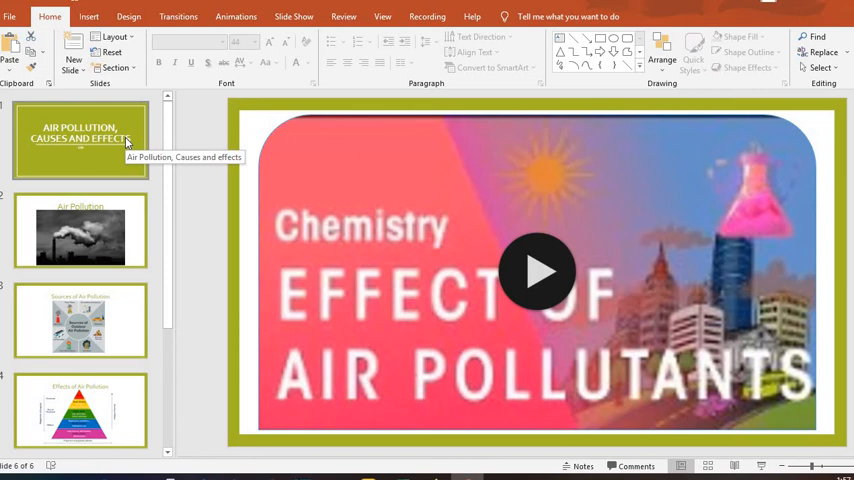
click(80, 140)
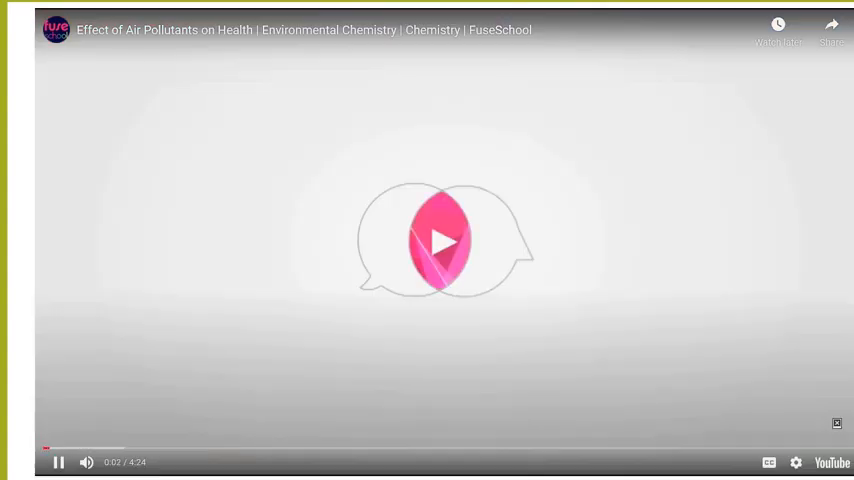
Play the YouTube video in the slideshow and show its playback settings.
click(444, 240)
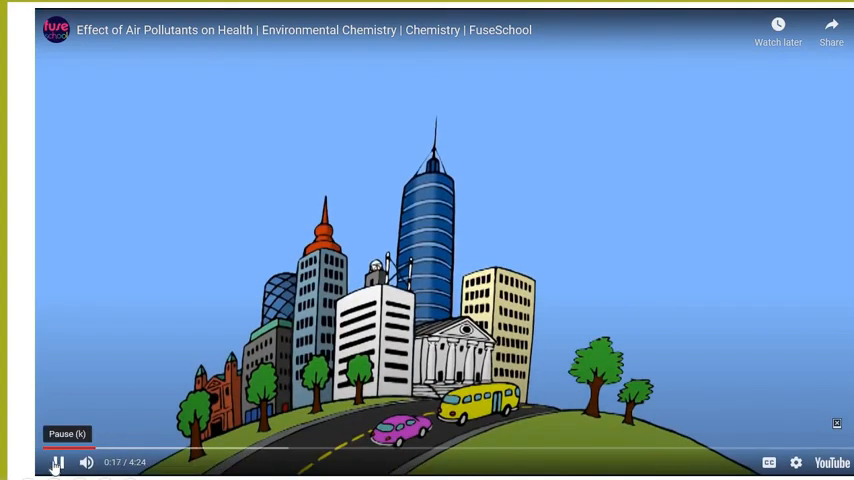
mouse_move(84, 464)
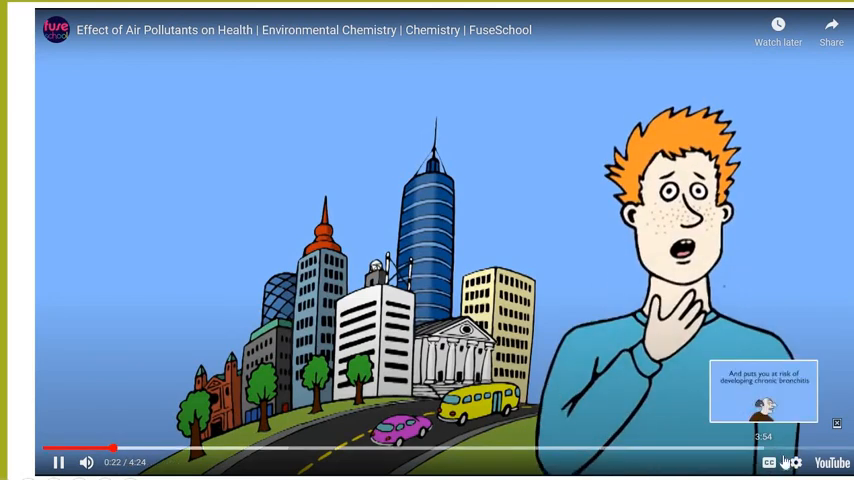
mouse_move(796, 462)
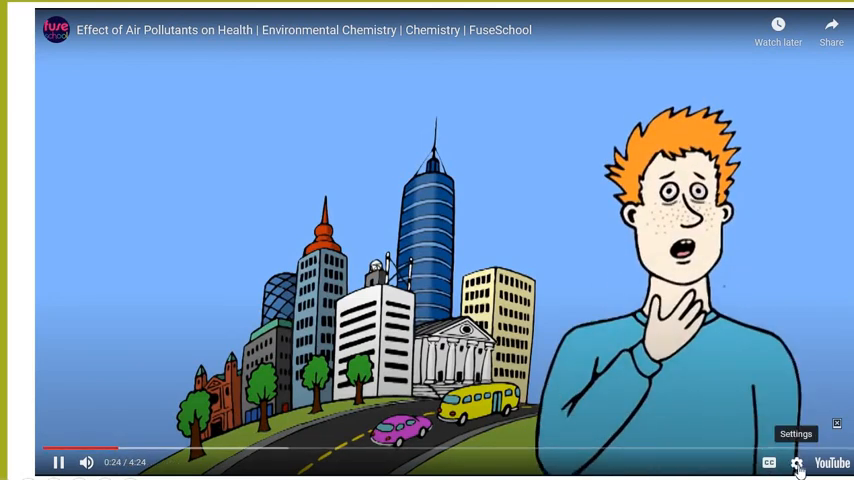
click(796, 462)
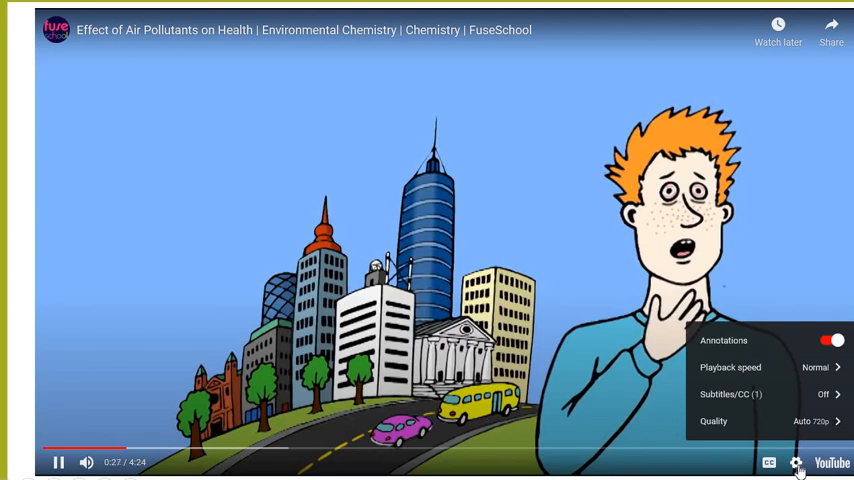